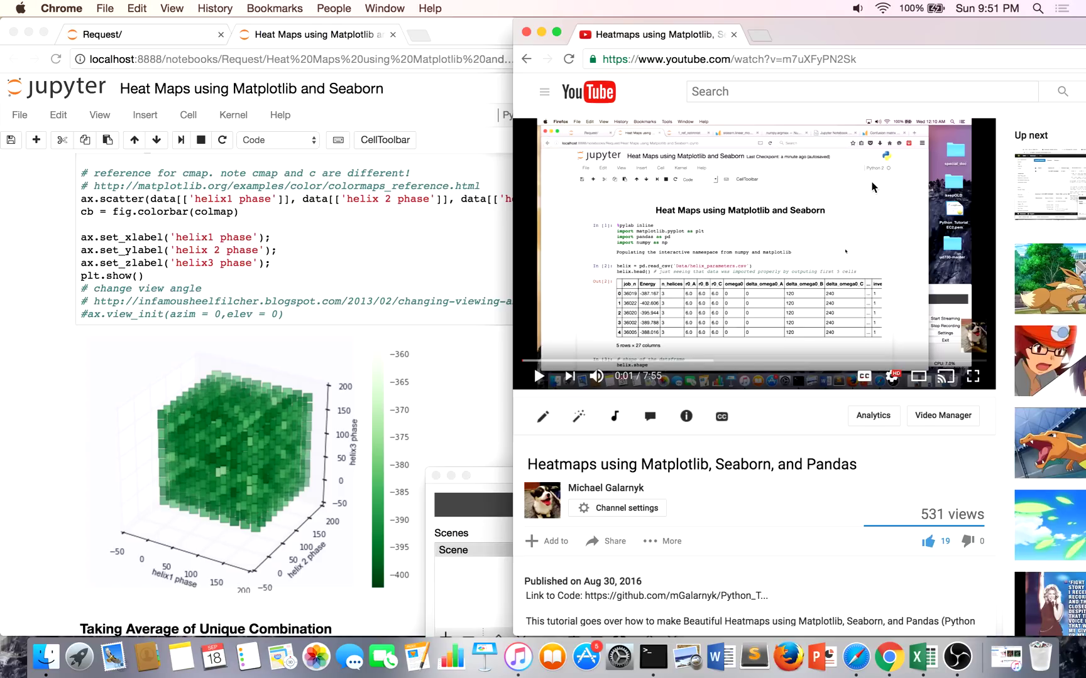
scroll(down, 3)
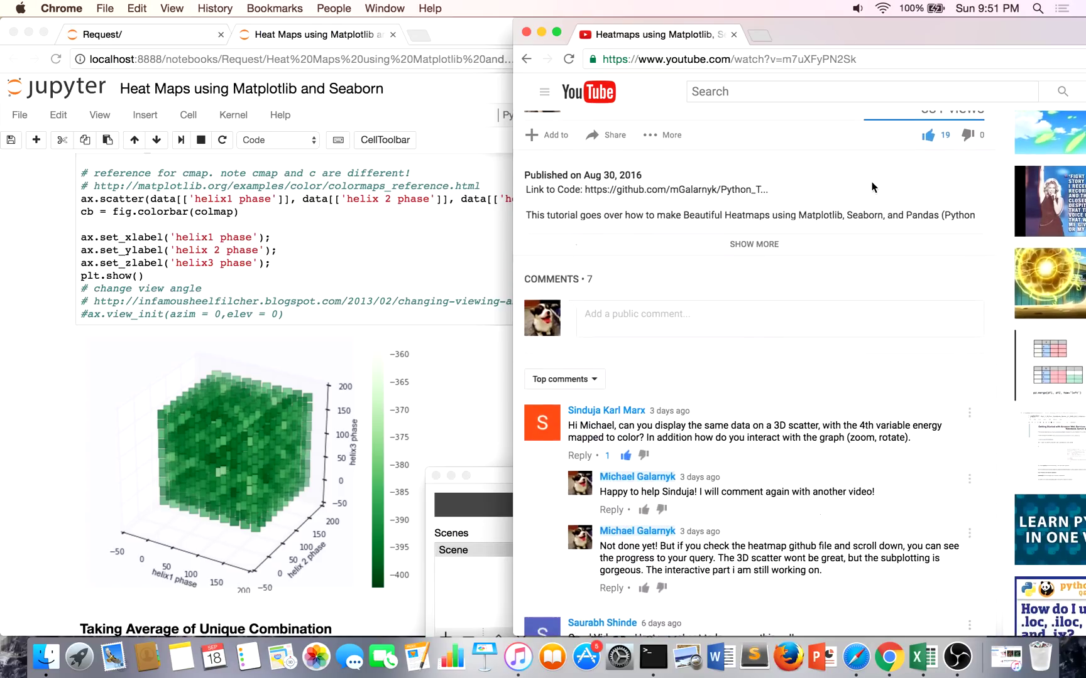
scroll(down, 3)
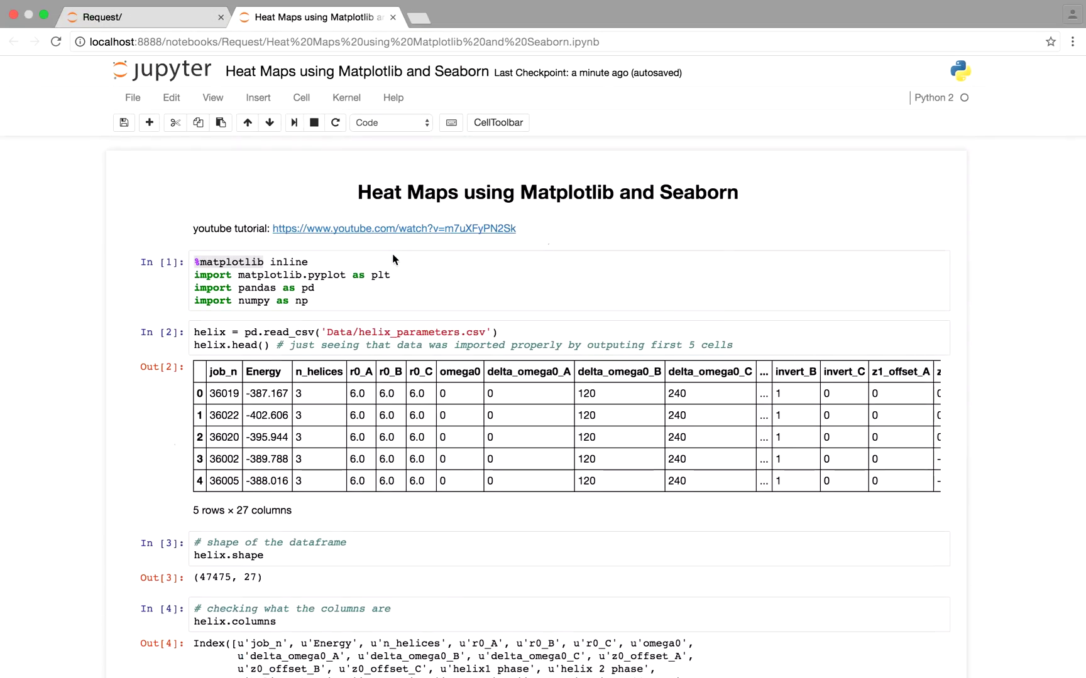
mouse_move(421, 288)
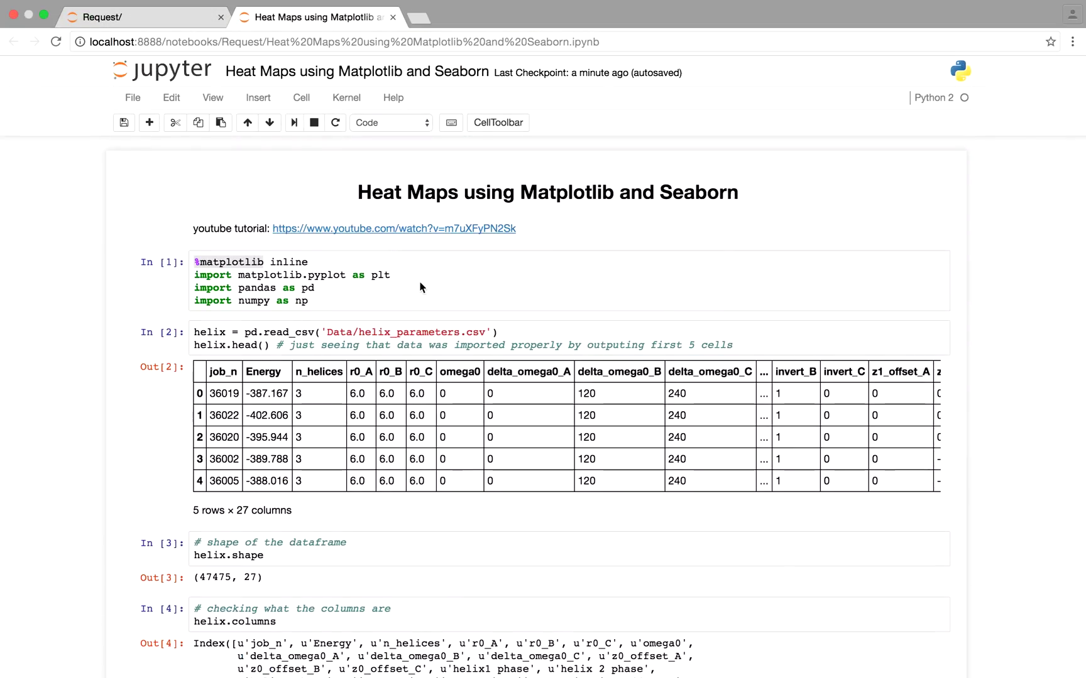
scroll(down, 3)
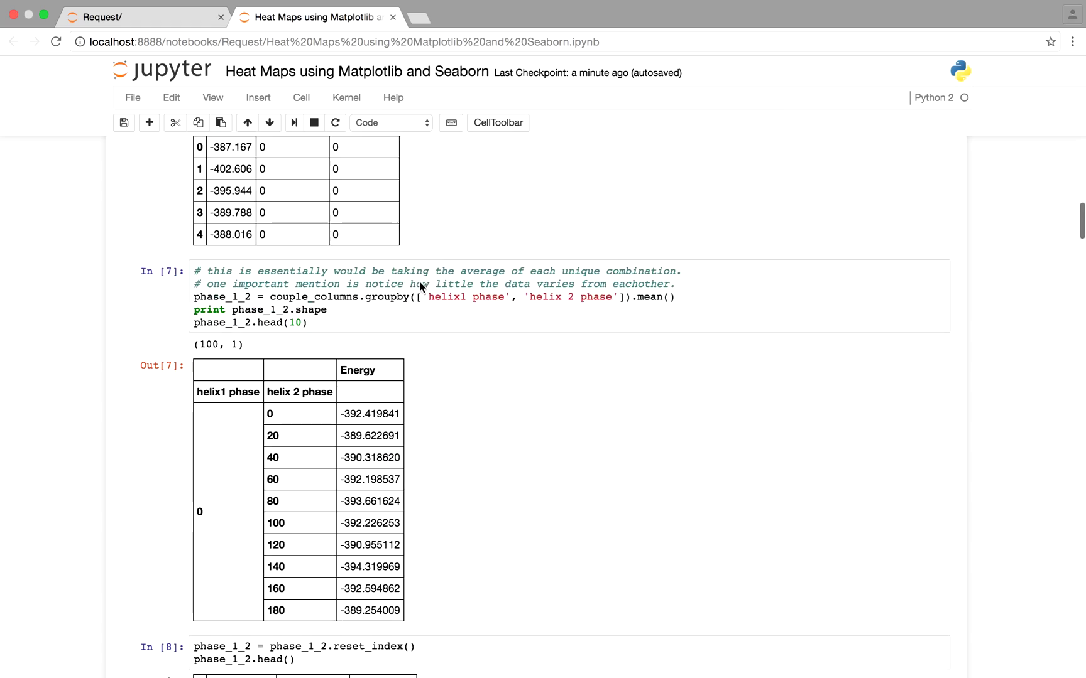
scroll(down, 3)
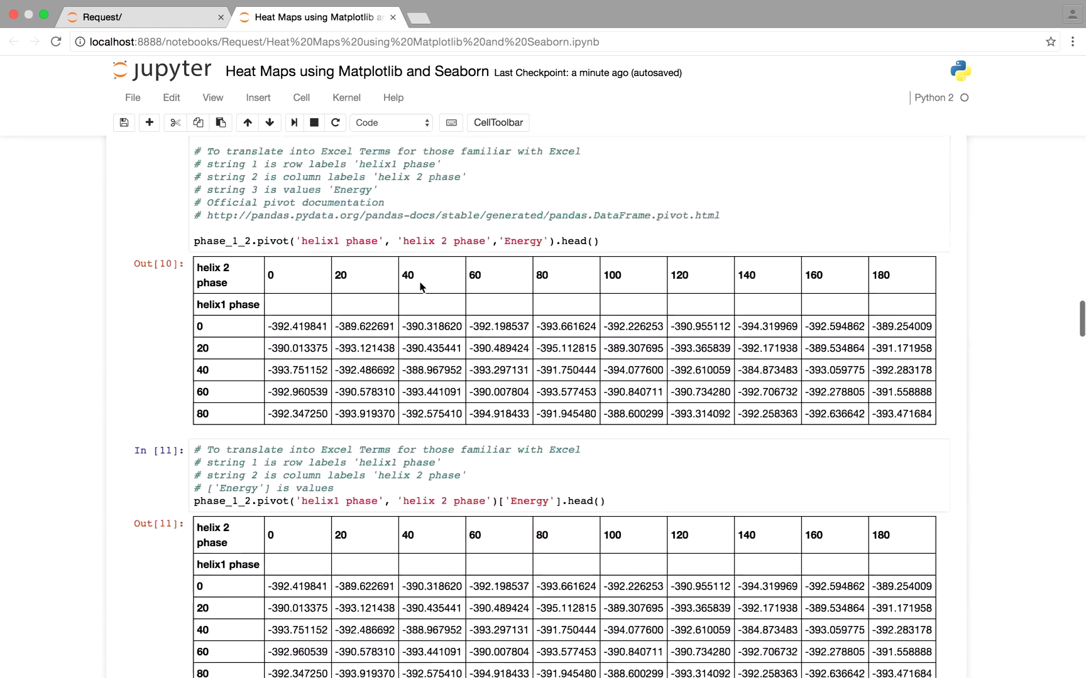
scroll(down, 3)
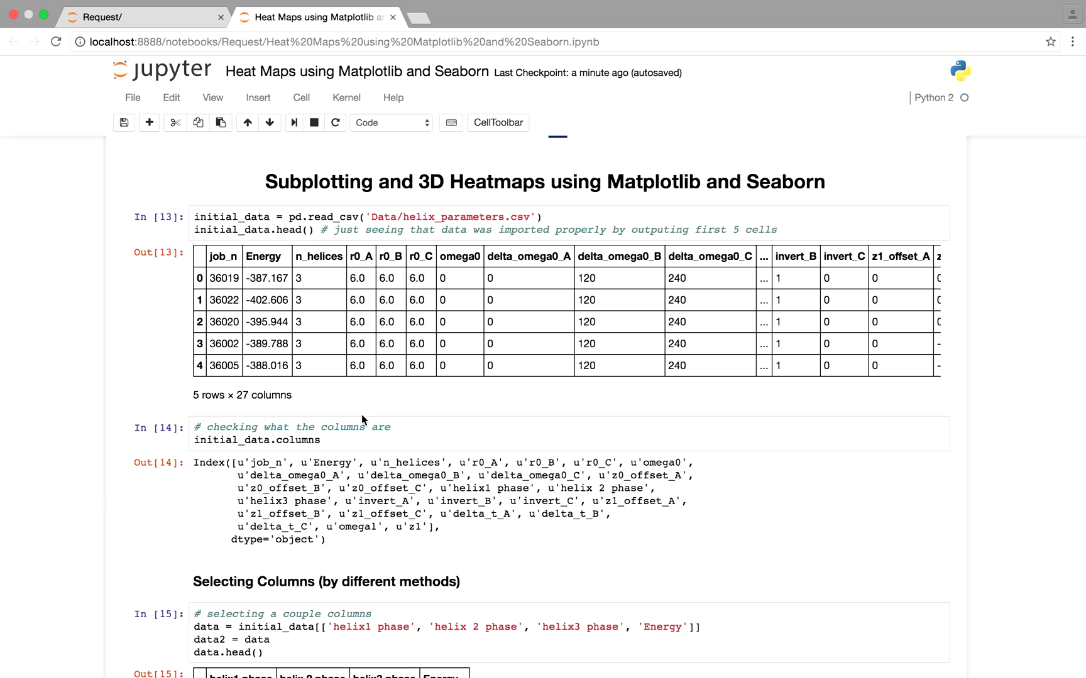
mouse_move(360, 409)
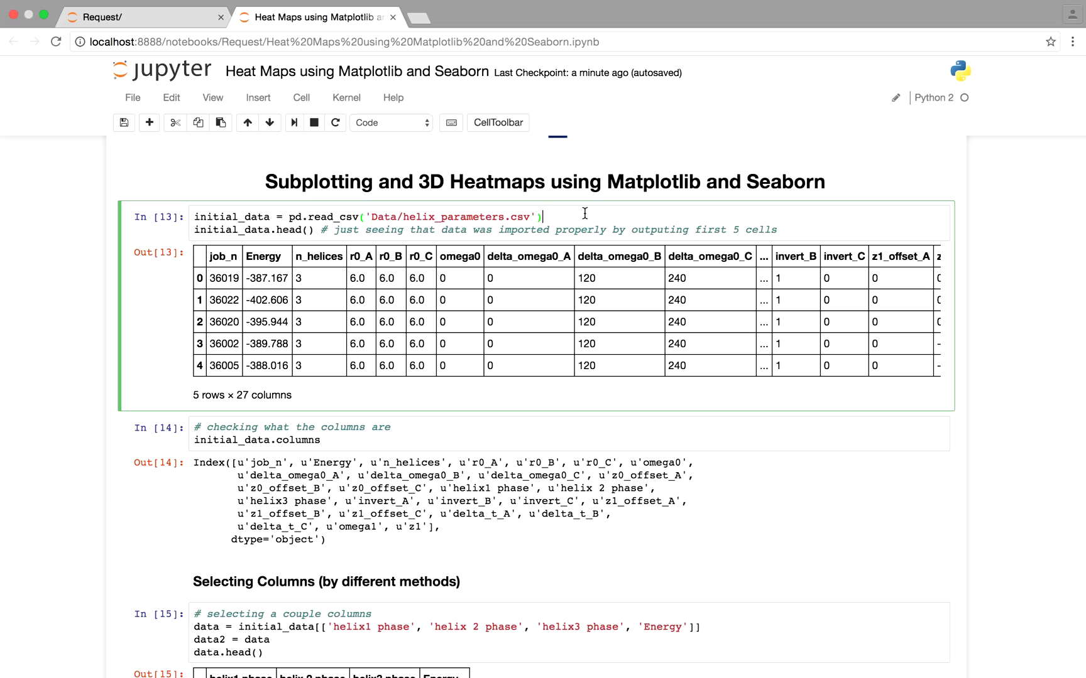
mouse_move(578, 213)
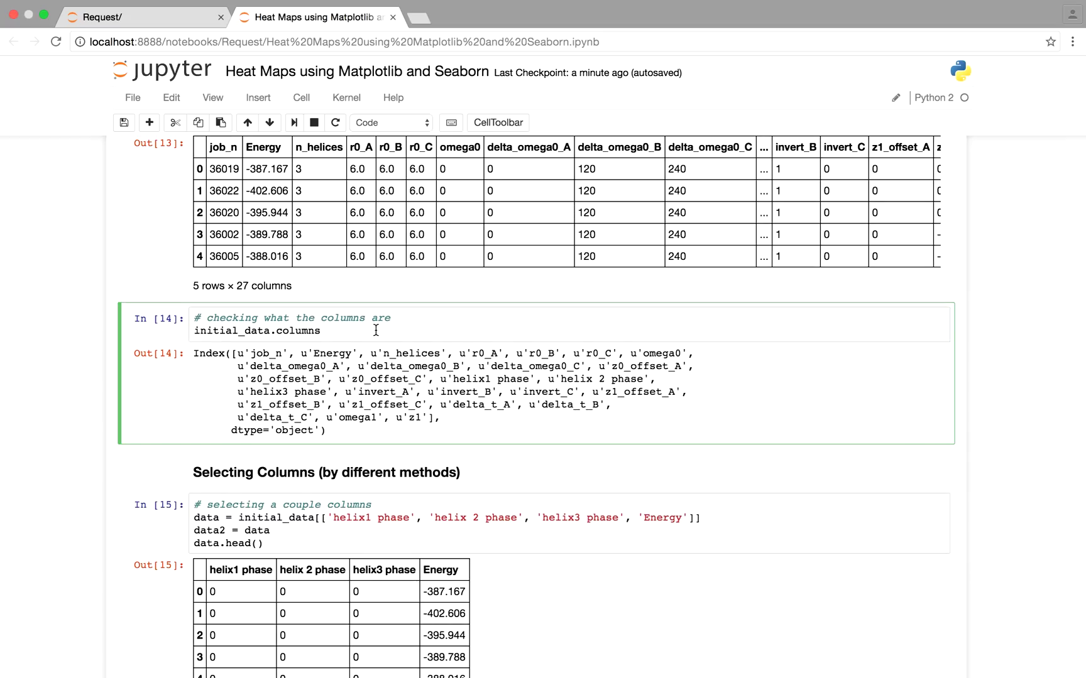
scroll(down, 3)
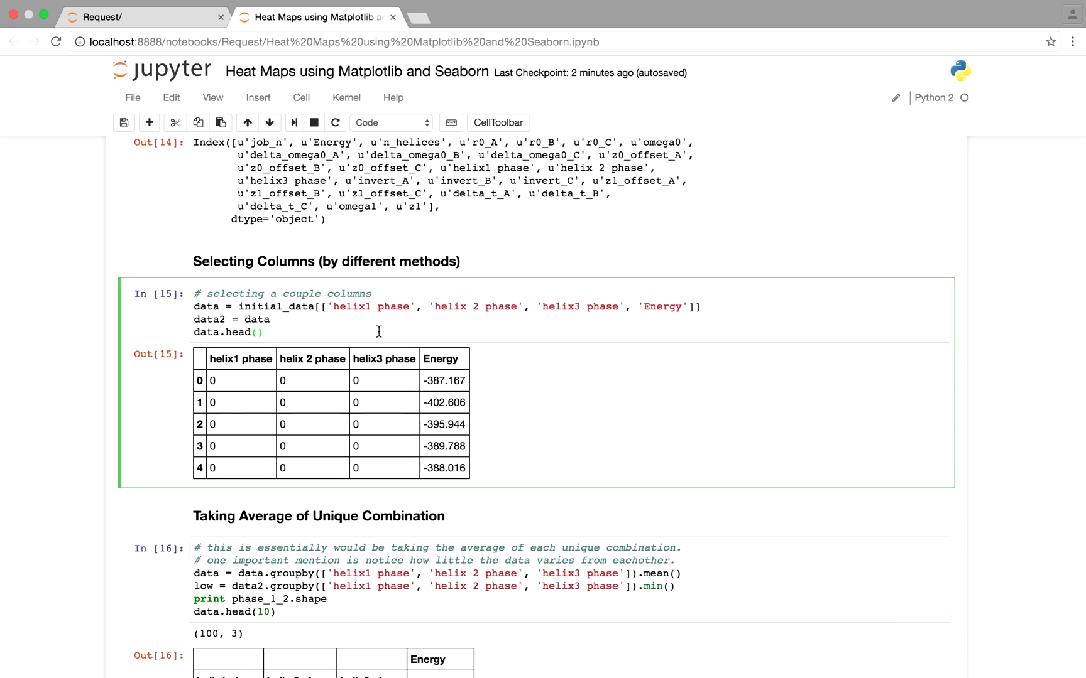
mouse_move(250, 371)
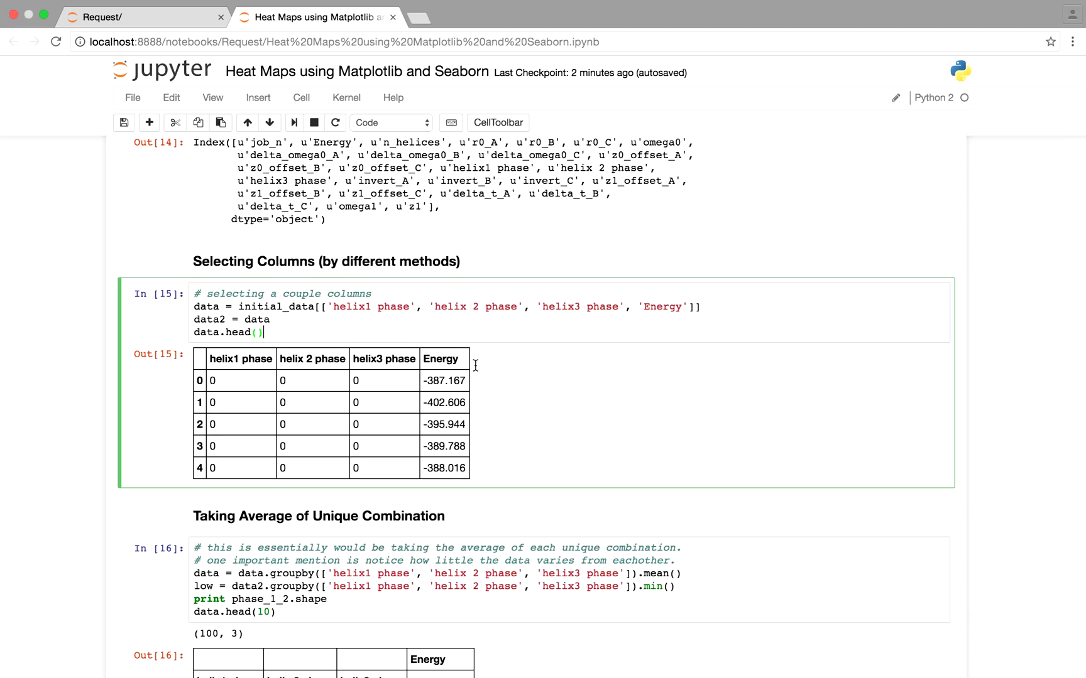
scroll(down, 3)
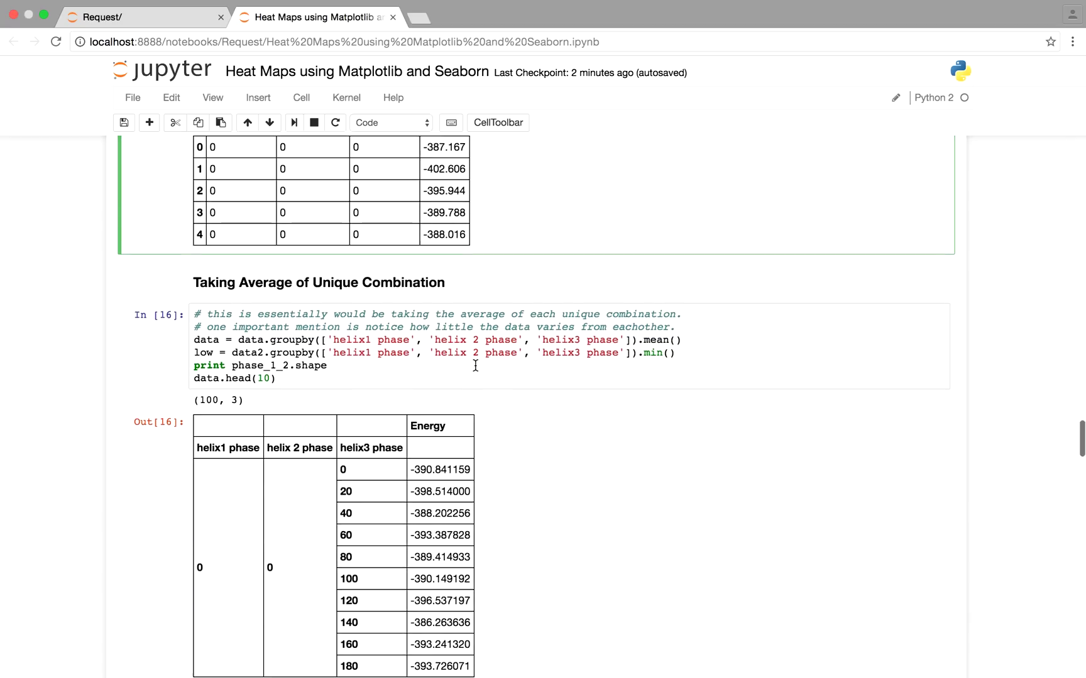
scroll(down, 3)
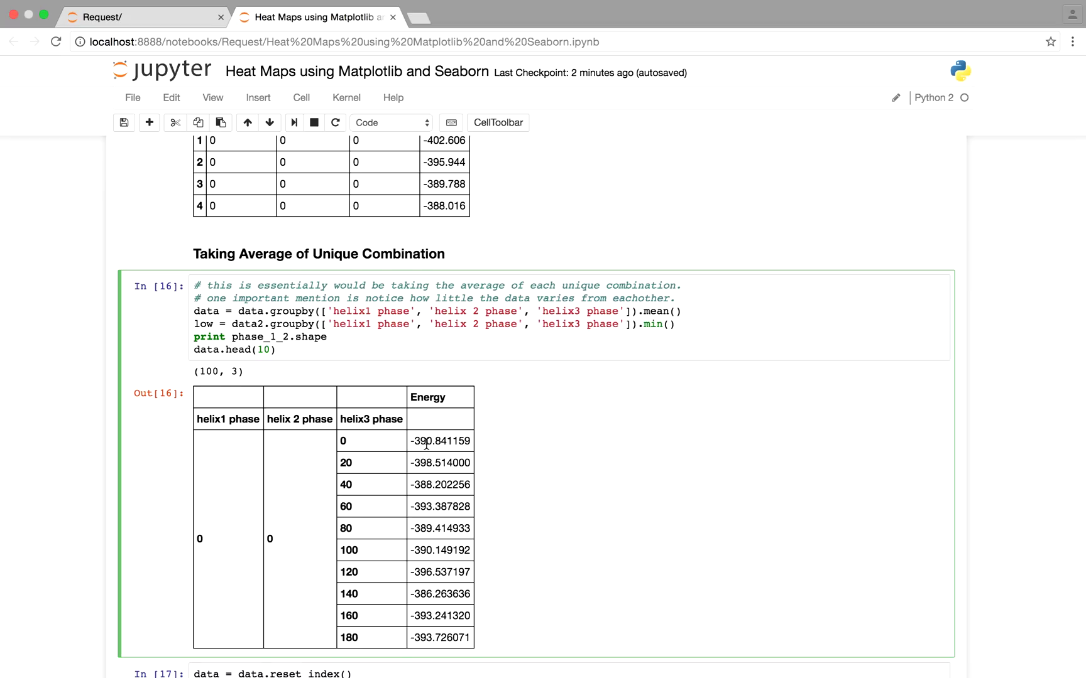
scroll(down, 3)
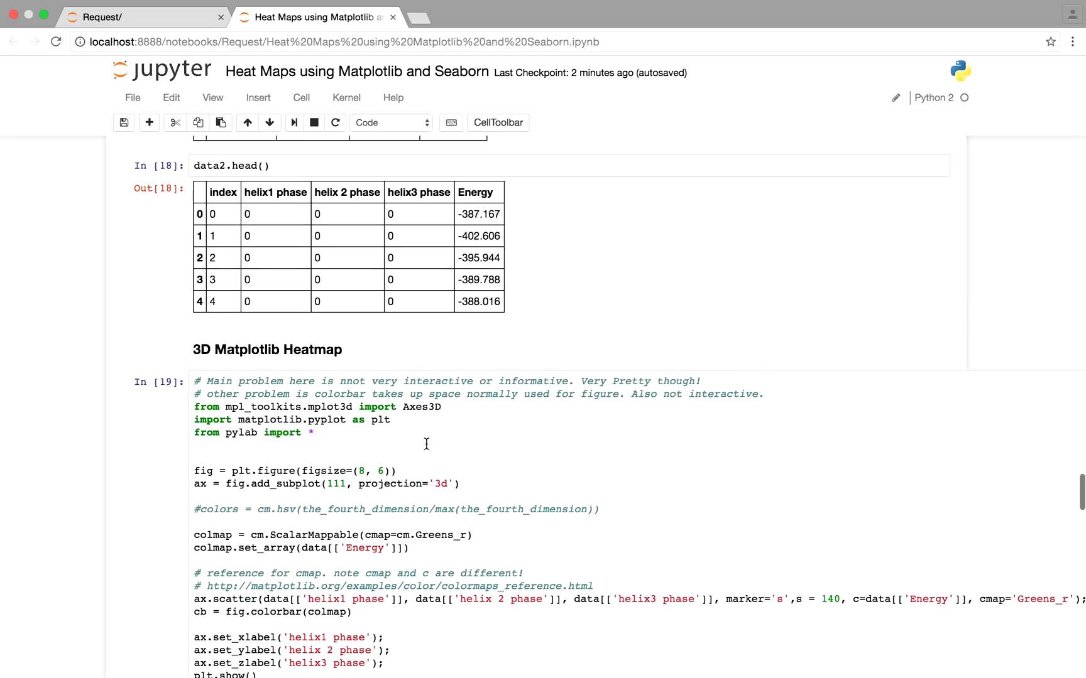
scroll(down, 3)
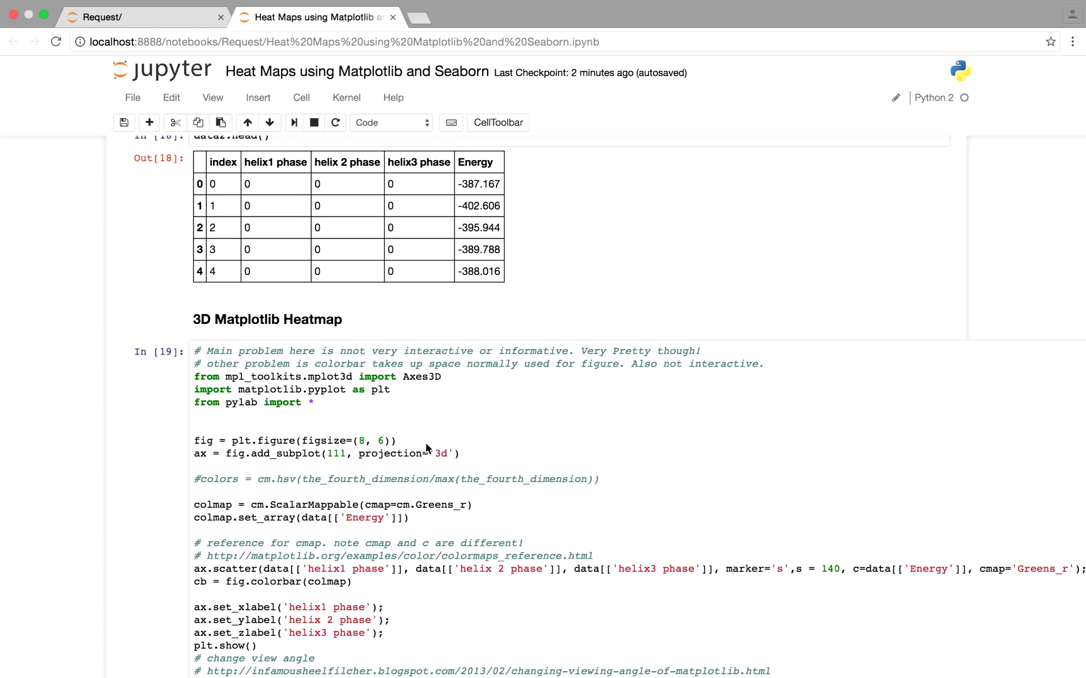
scroll(down, 3)
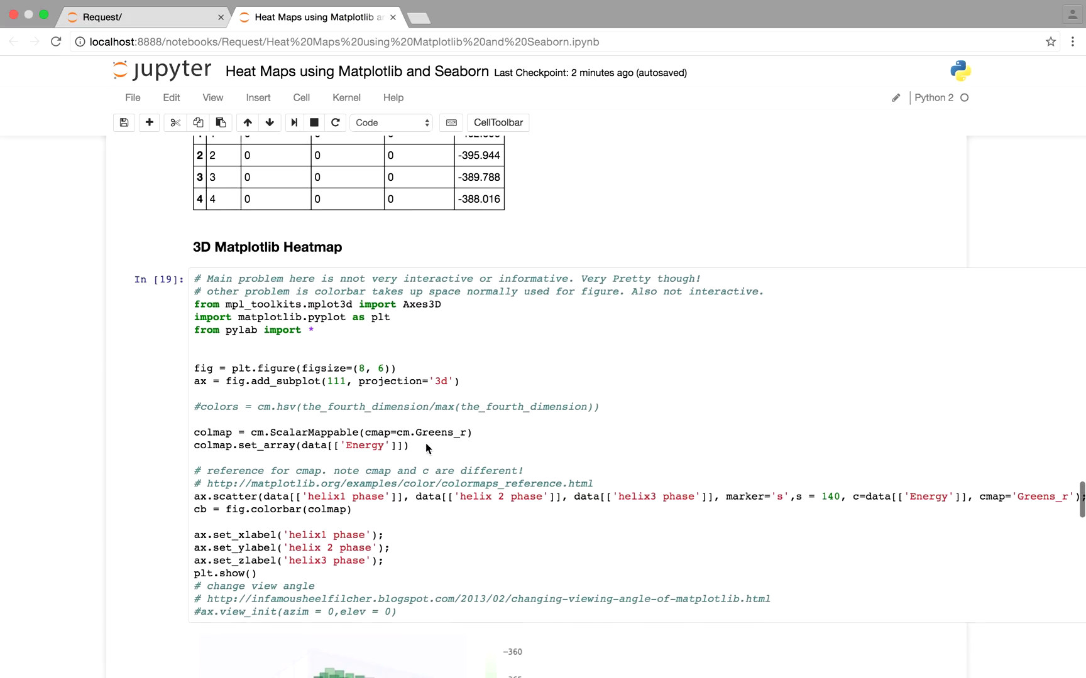
scroll(down, 3)
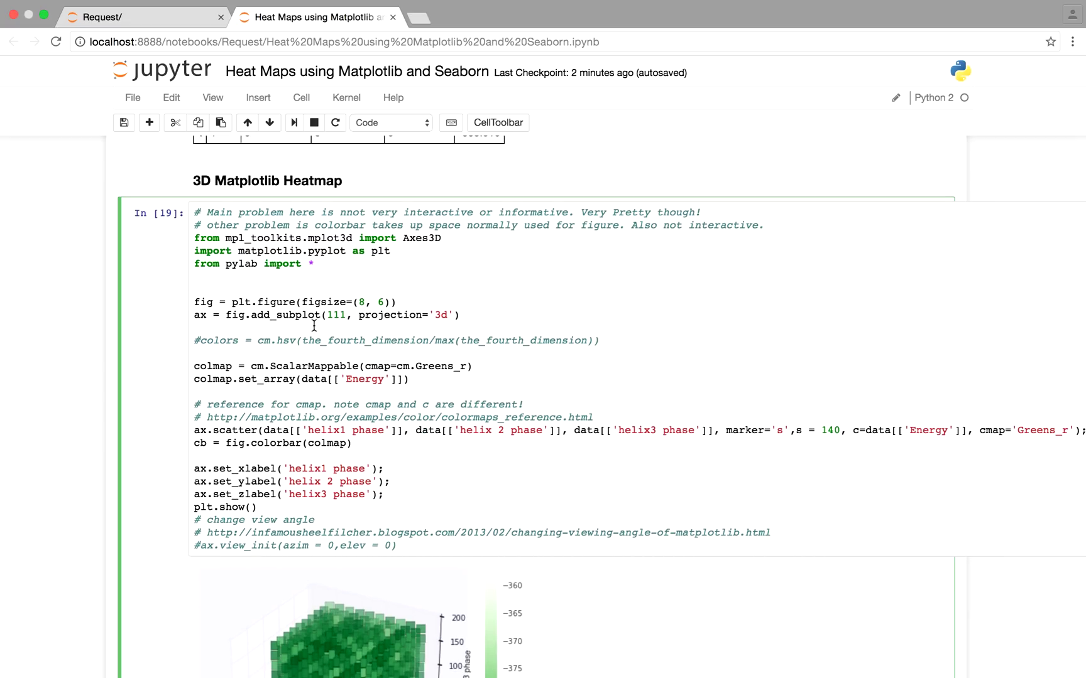
scroll(down, 3)
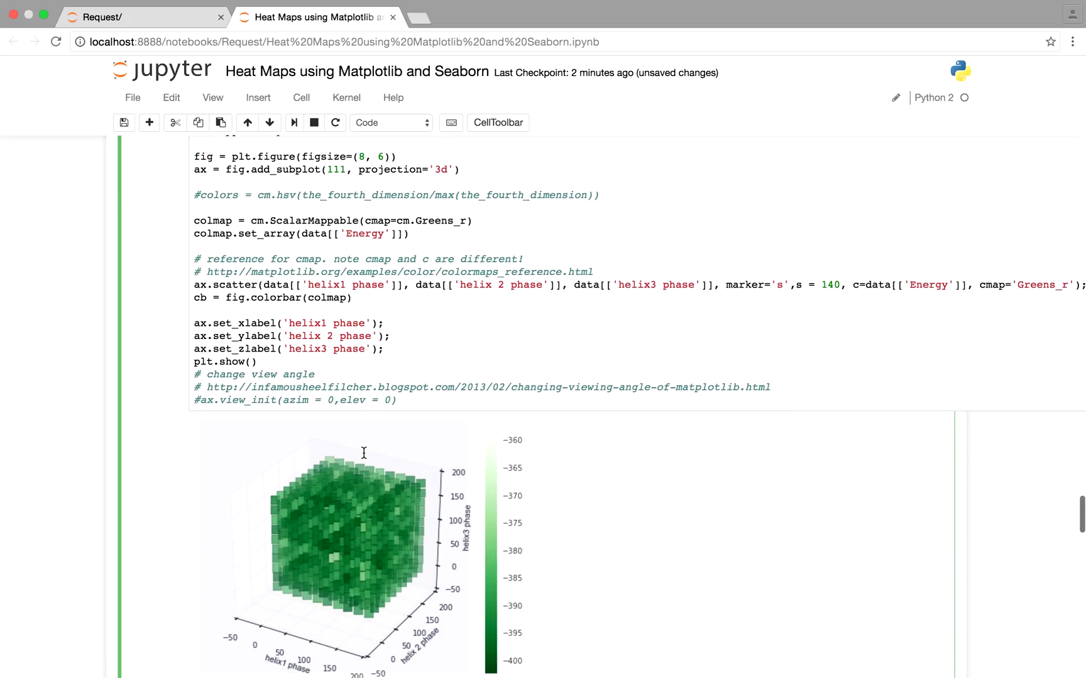
scroll(down, 3)
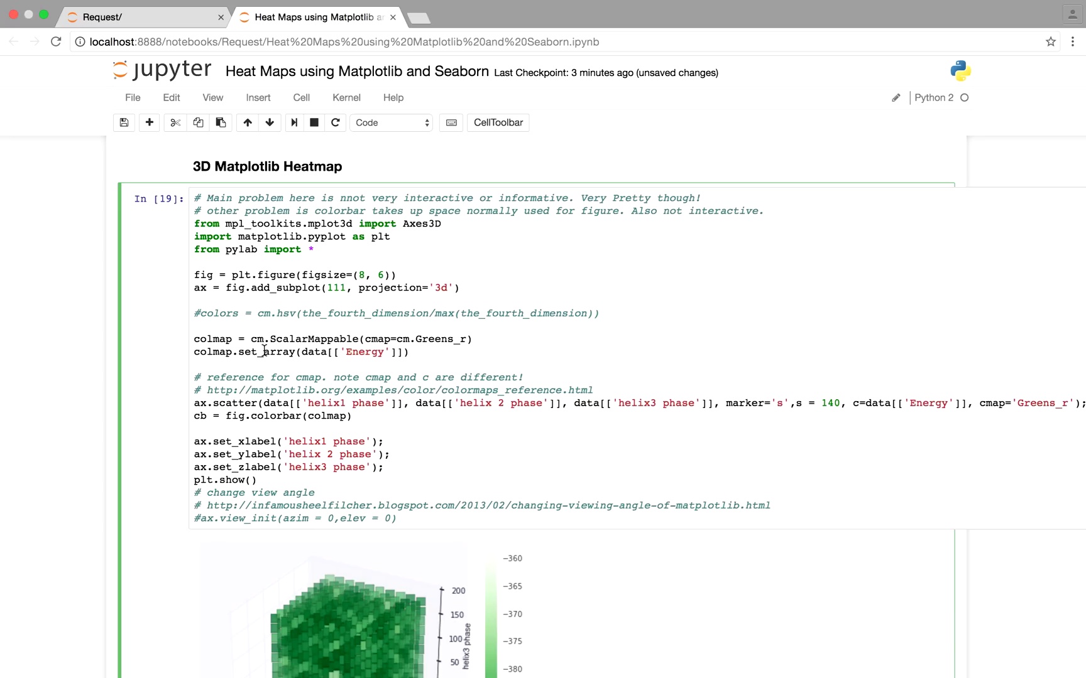
scroll(down, 3)
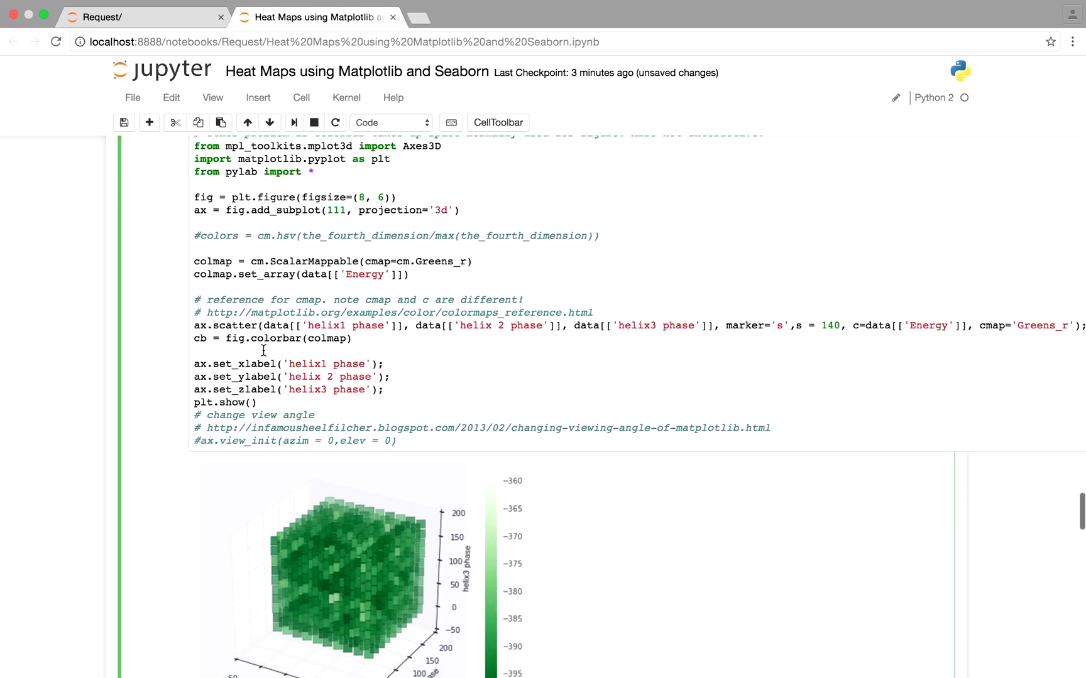
scroll(down, 3)
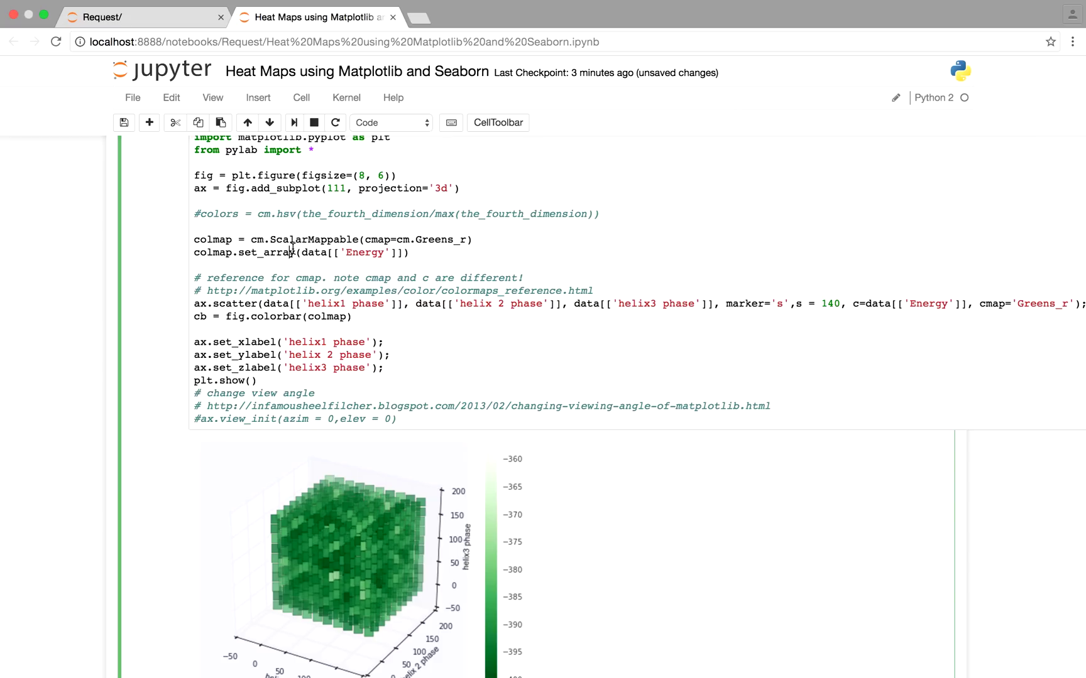
mouse_move(294, 223)
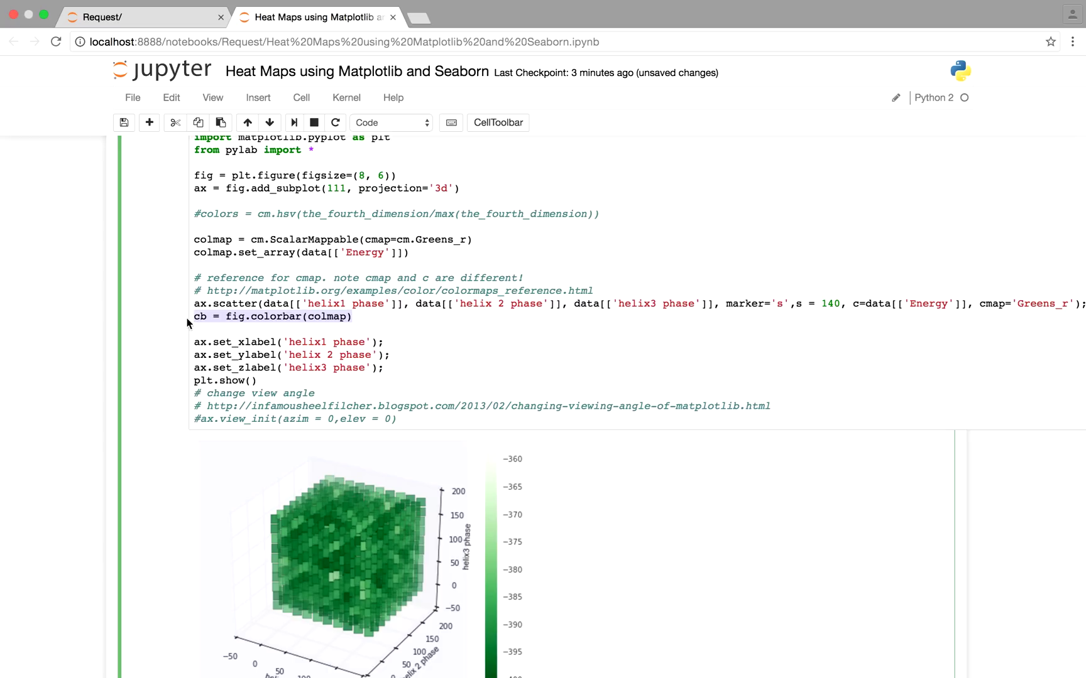
scroll(down, 3)
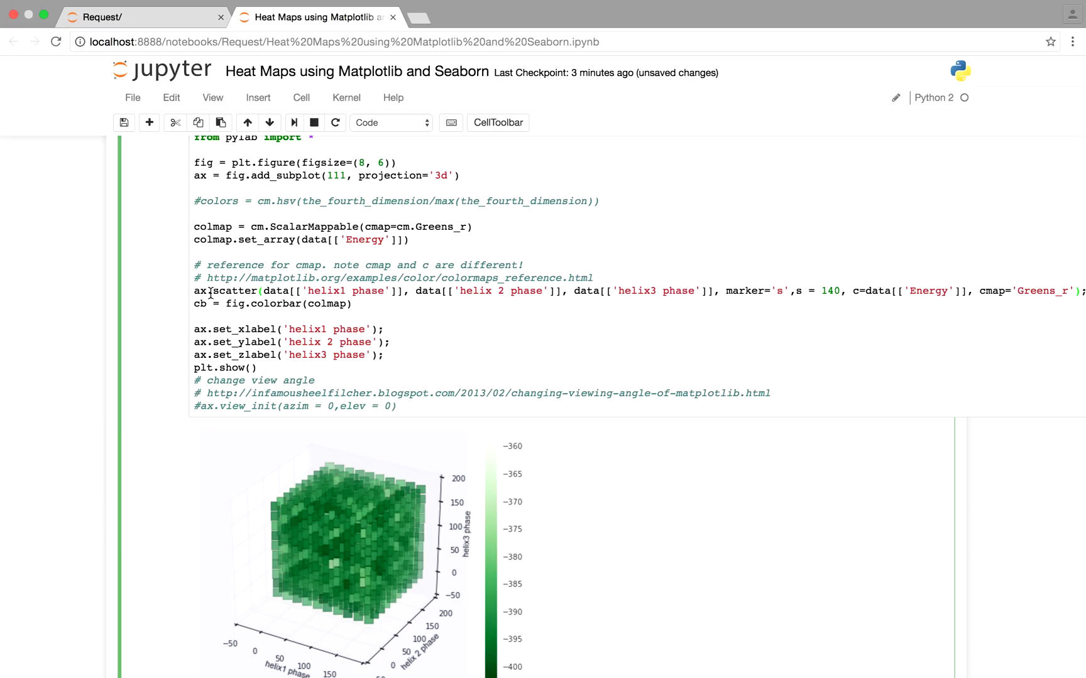
mouse_move(345, 291)
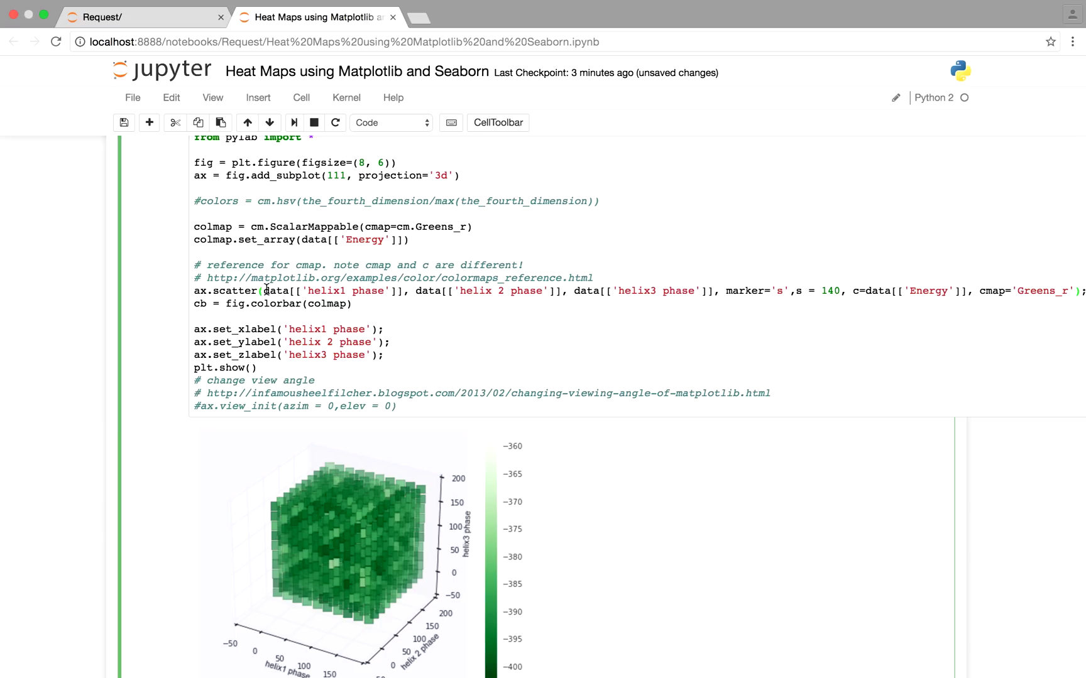
drag(265, 290, 699, 290)
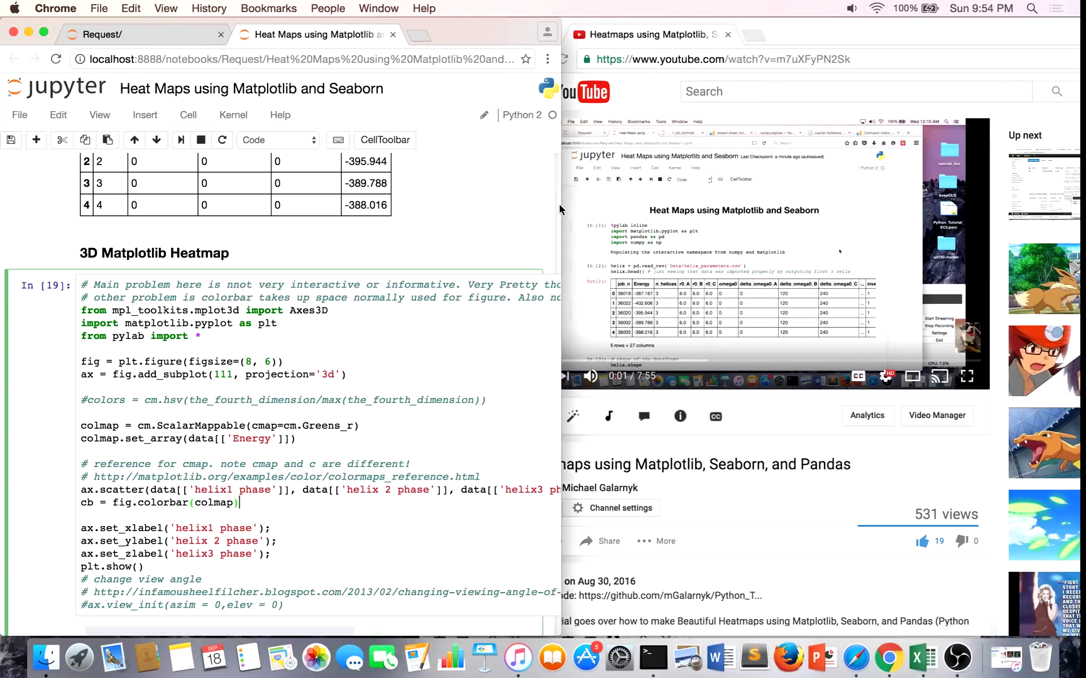
scroll(down, 3)
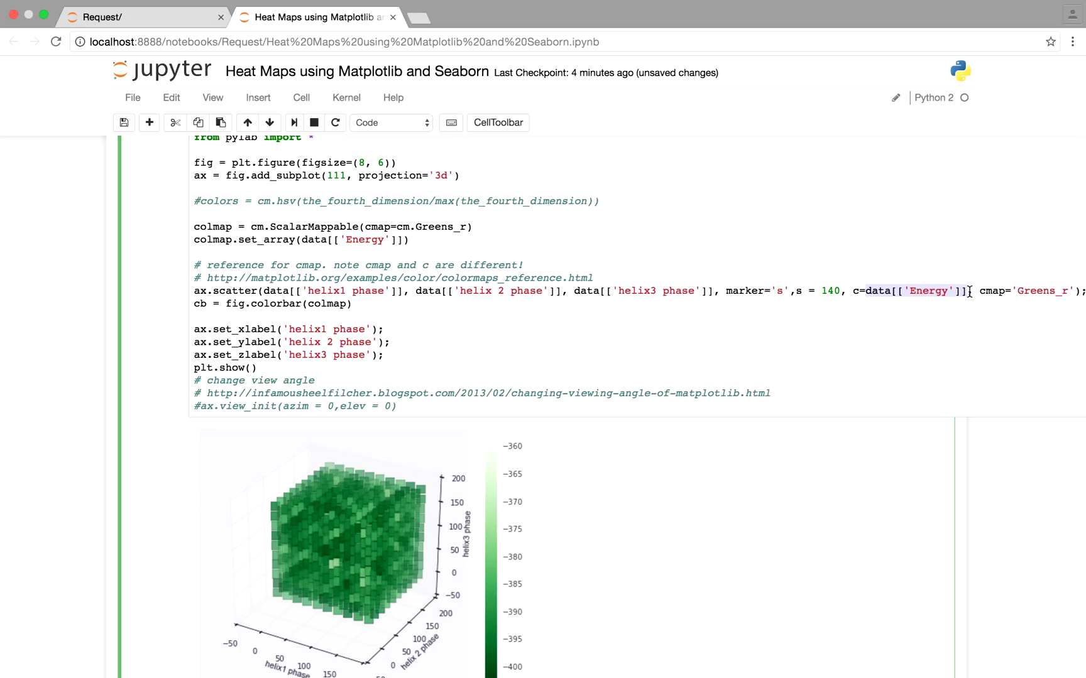
scroll(down, 3)
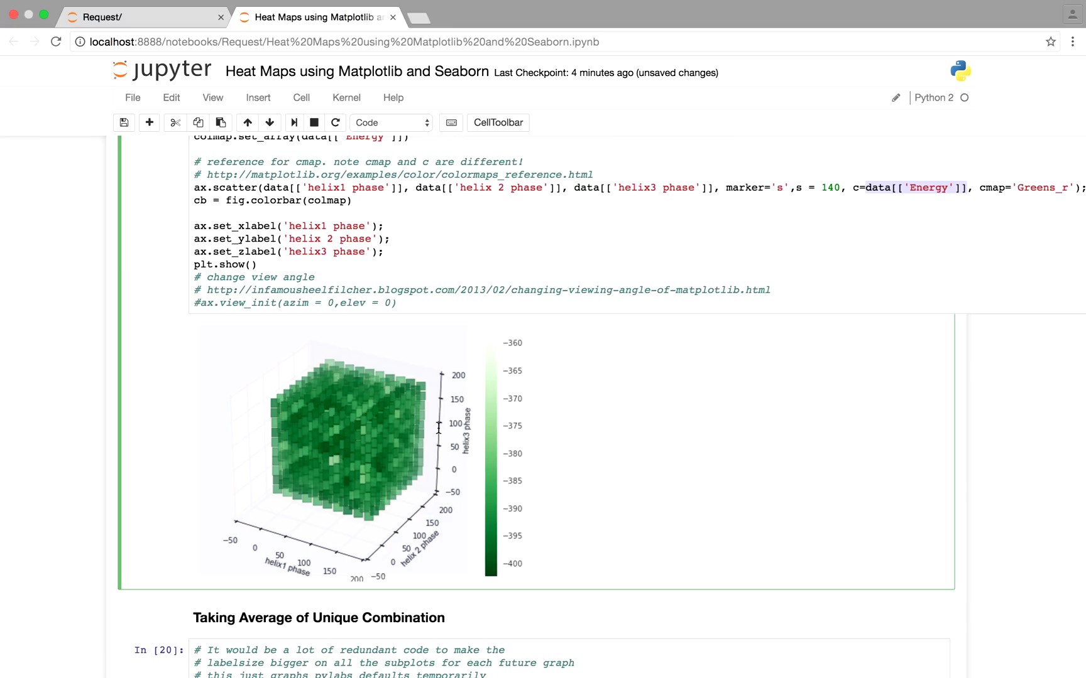
mouse_move(271, 584)
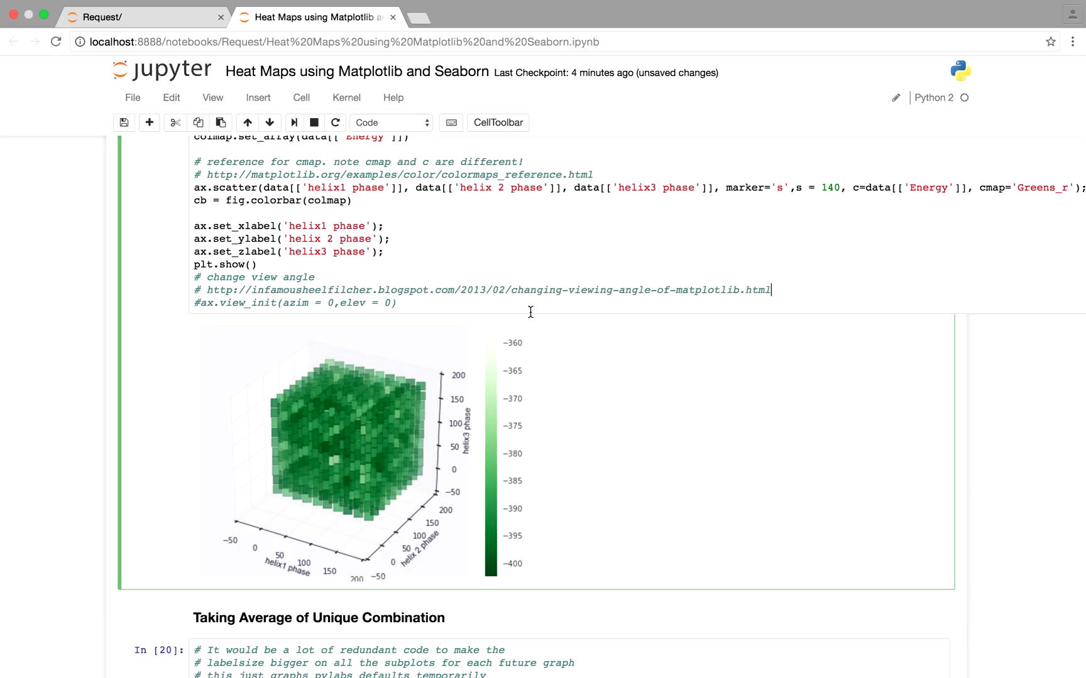
scroll(down, 3)
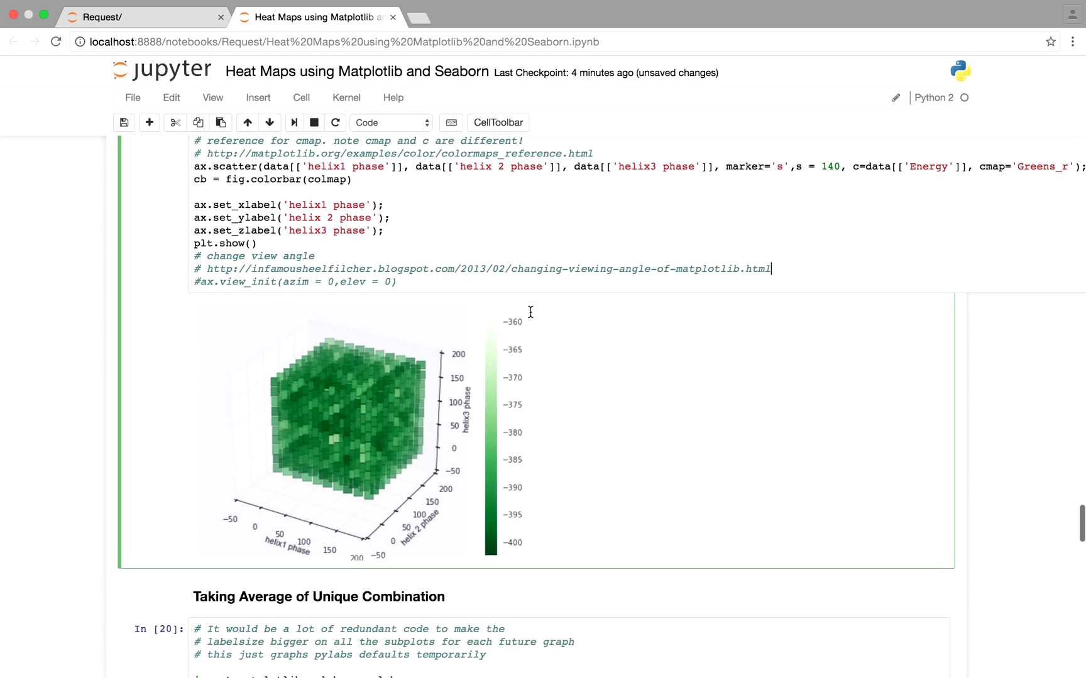
scroll(down, 3)
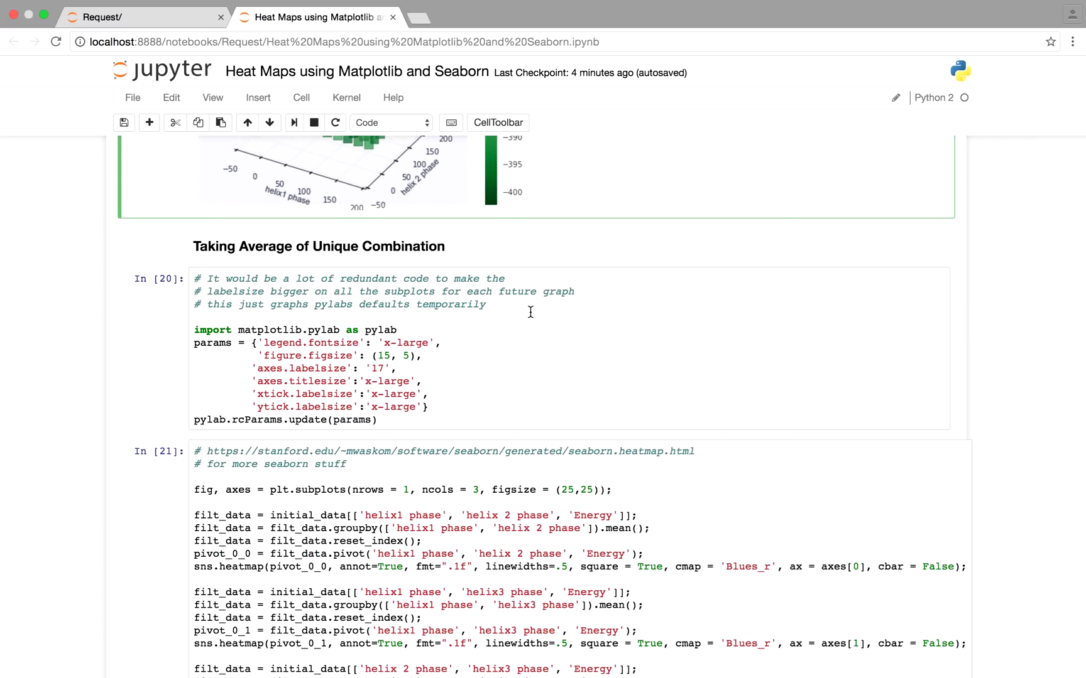
scroll(down, 3)
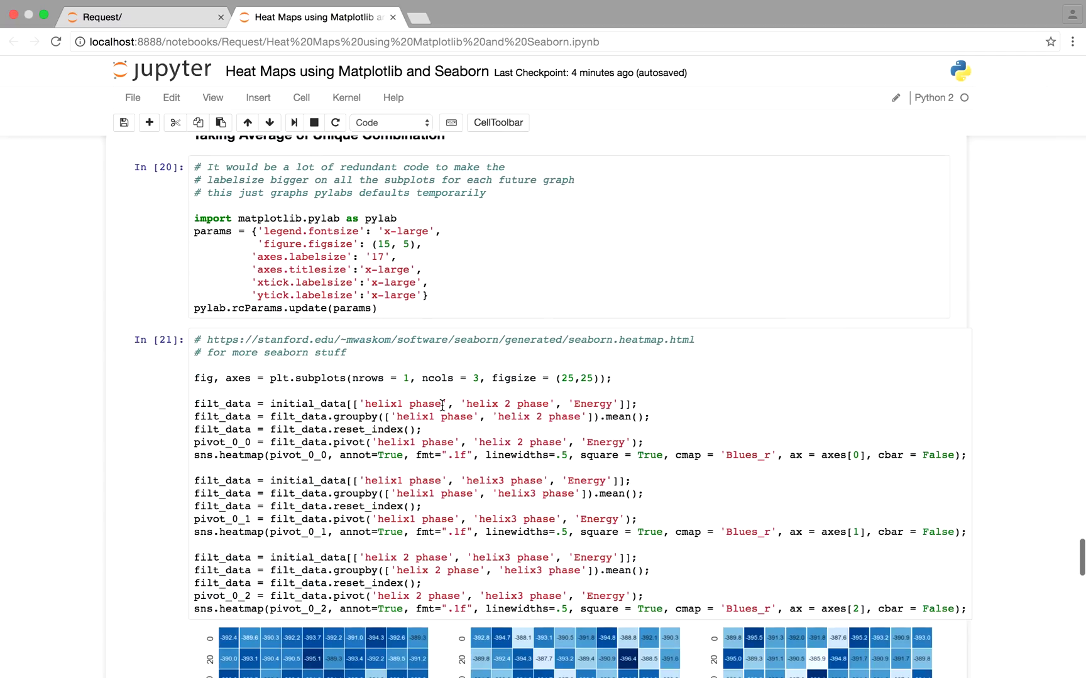
mouse_move(364, 416)
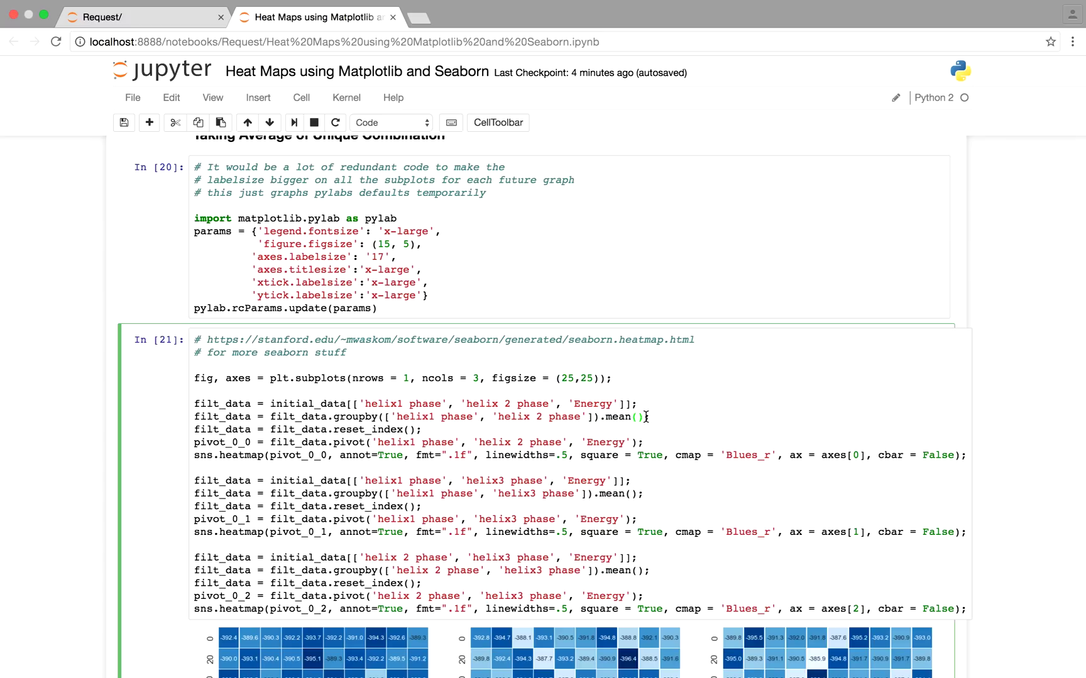
scroll(down, 3)
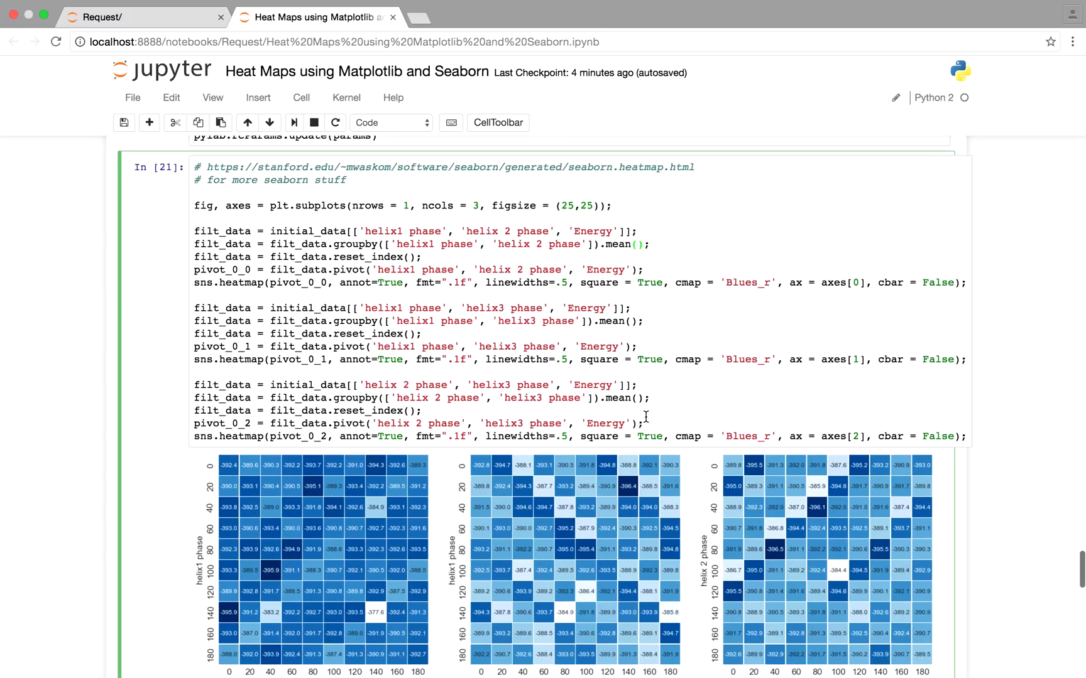
scroll(down, 3)
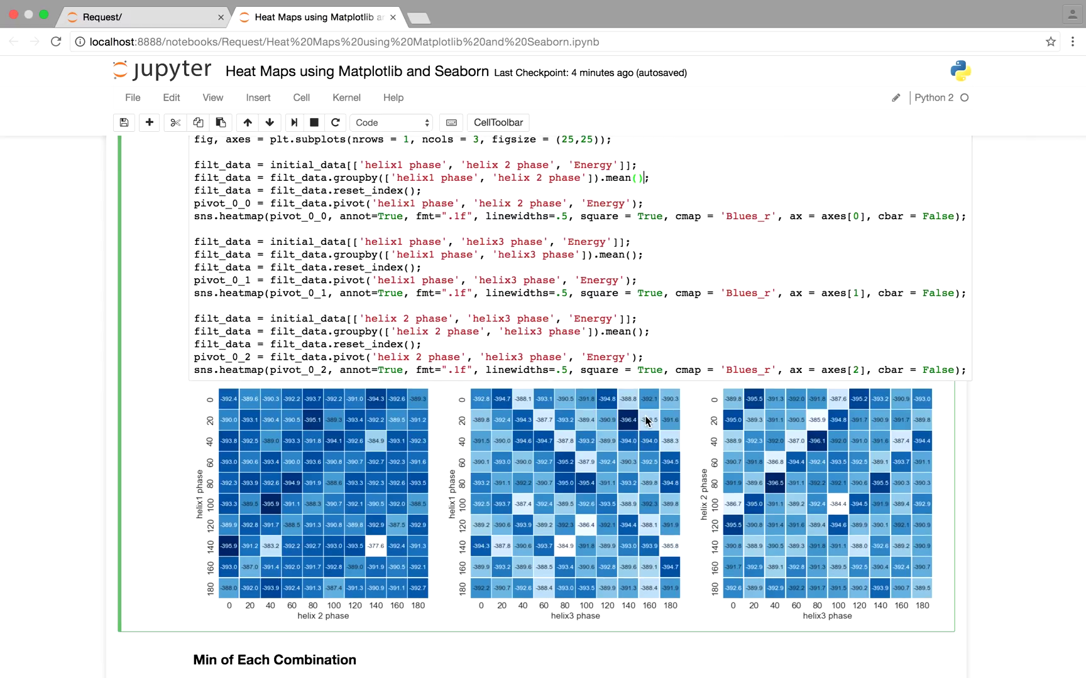
mouse_move(258, 453)
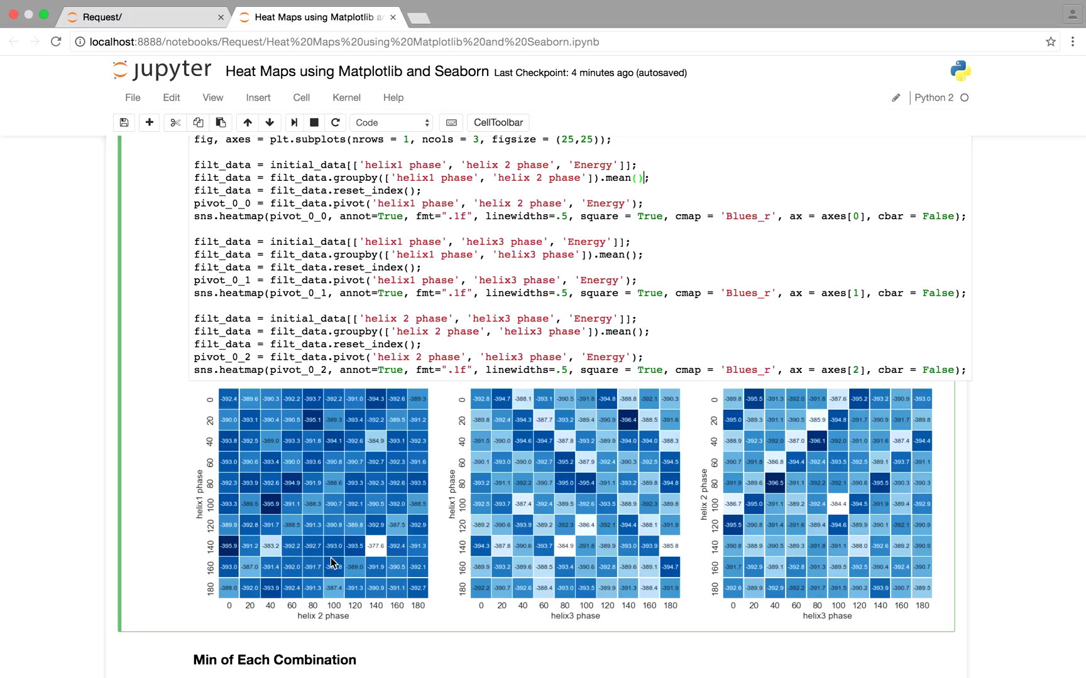
mouse_move(597, 536)
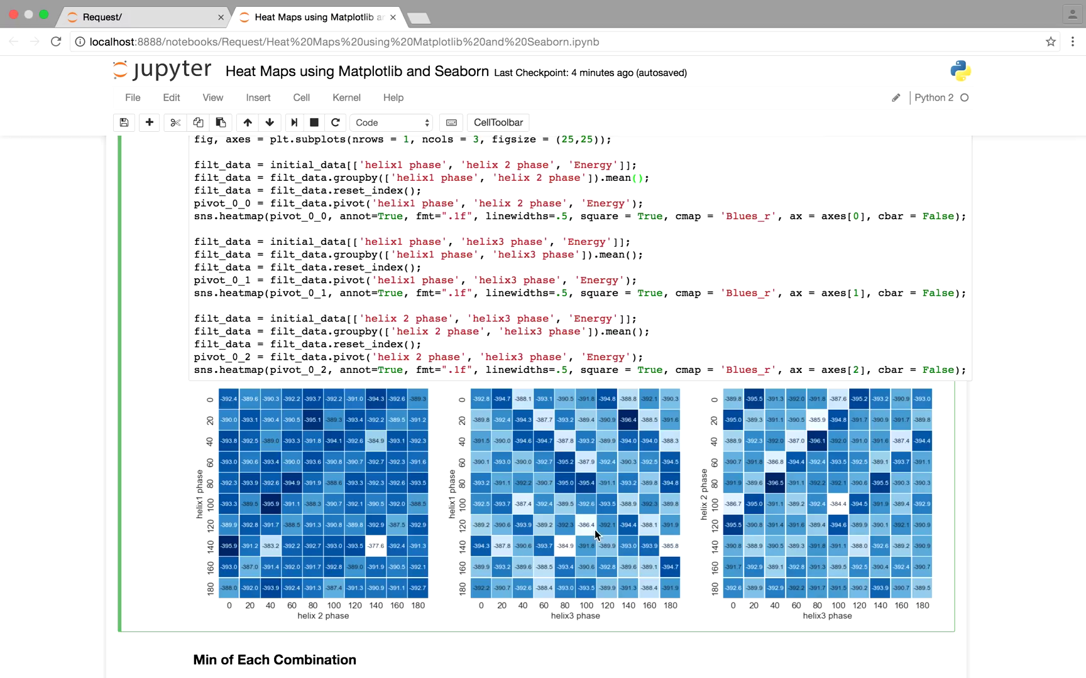
mouse_move(629, 592)
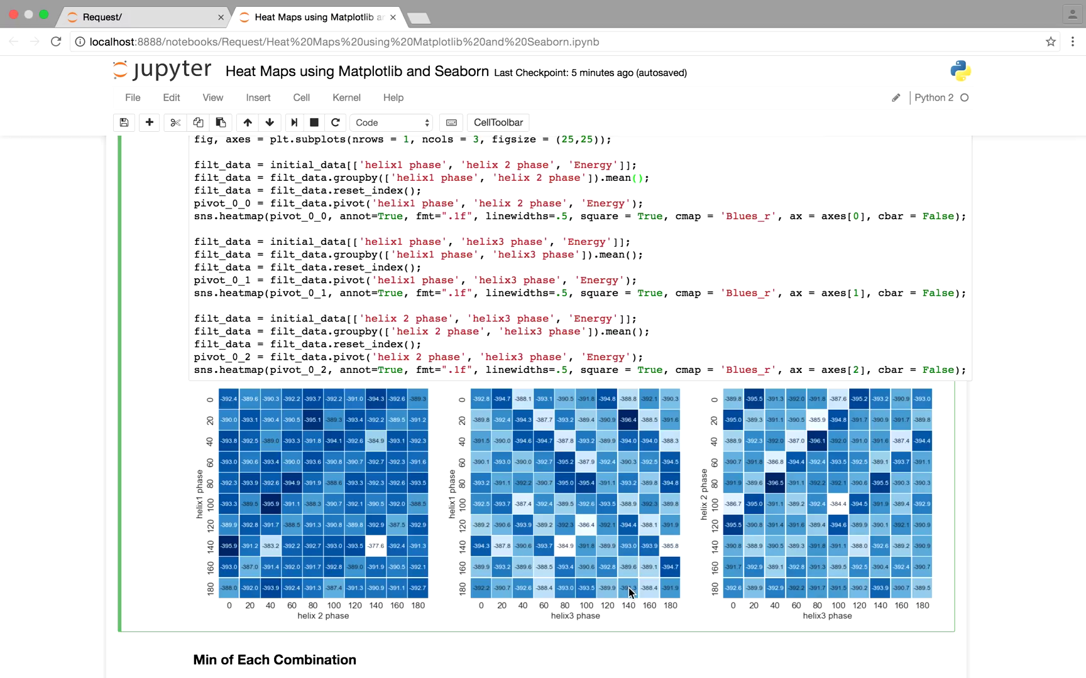
scroll(down, 3)
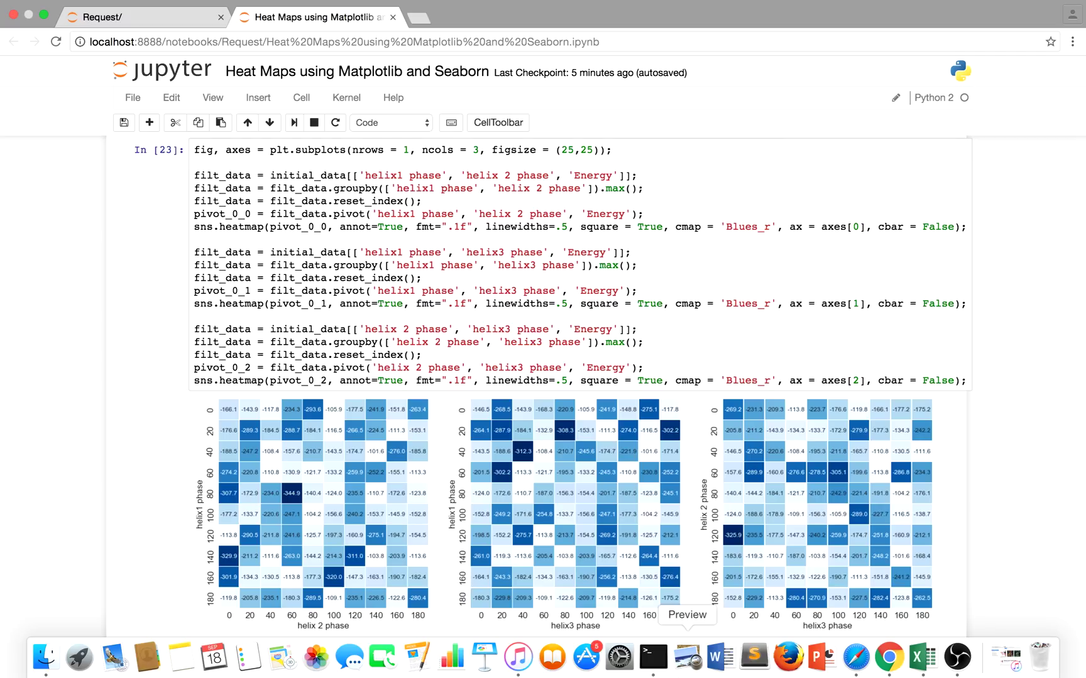
mouse_move(714, 656)
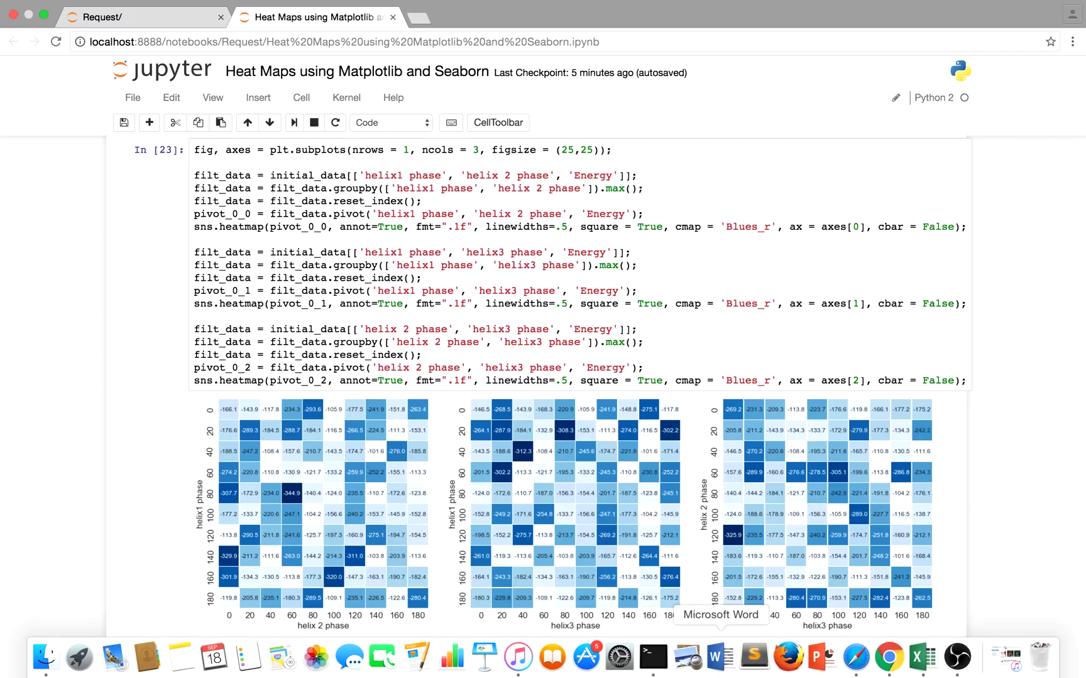